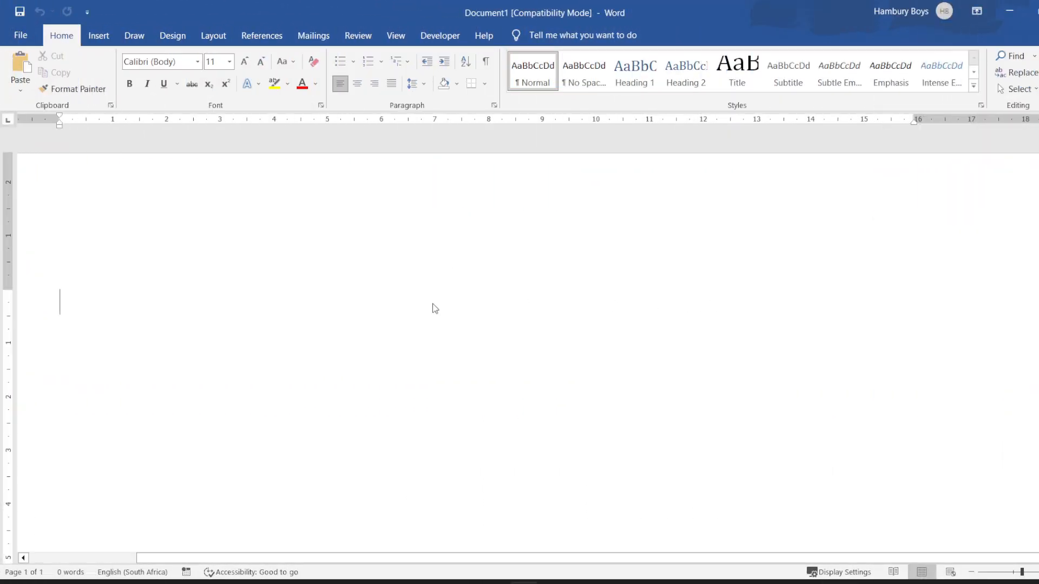
Step: Enter the line 'The man wente' in the blank document, leaving 'wente' misspelled
text(The man)
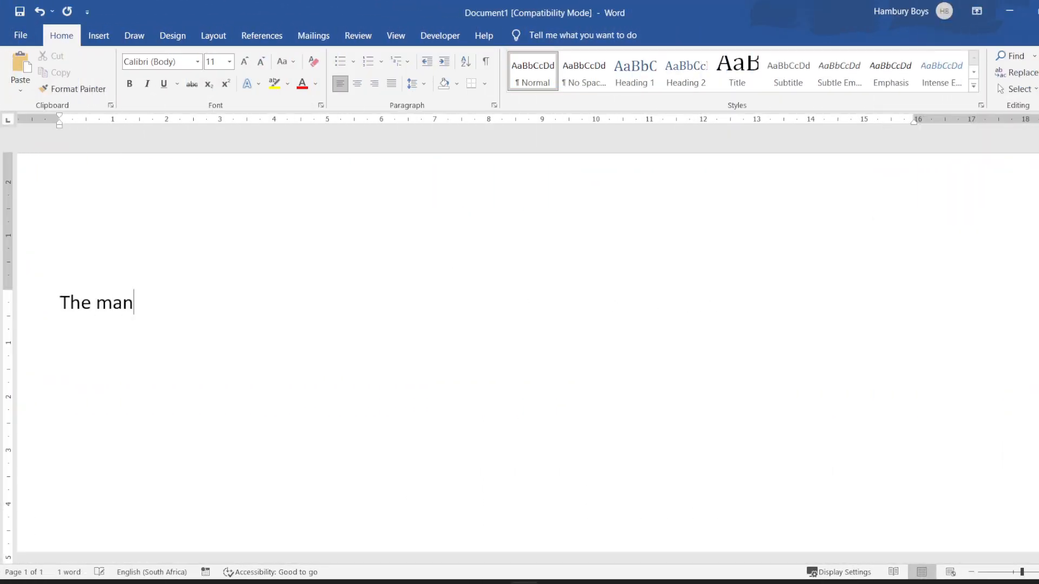
text(wente)
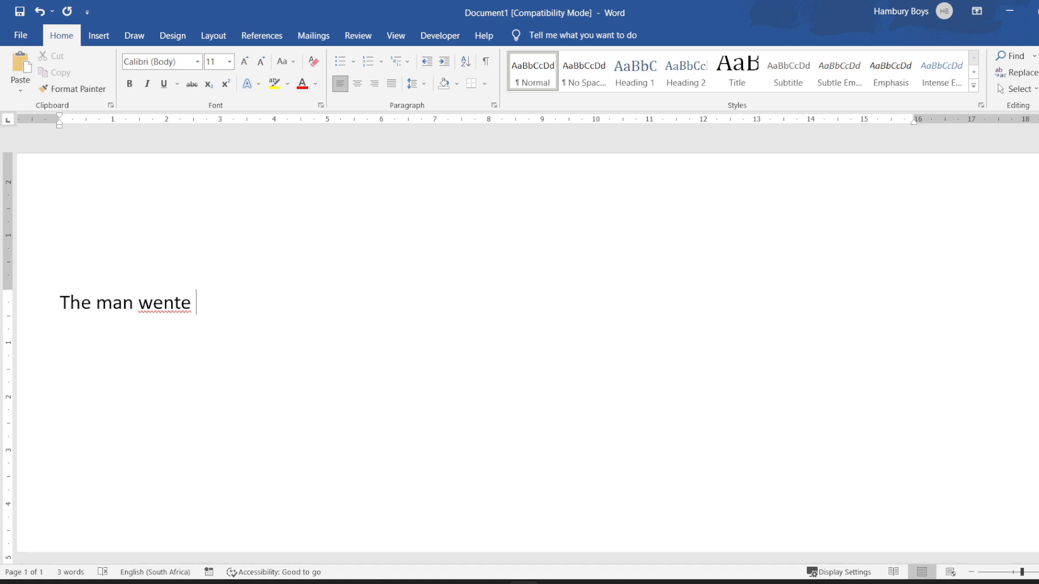
Step: Reach the Proofing page of Word Options via File > Options
click(19, 36)
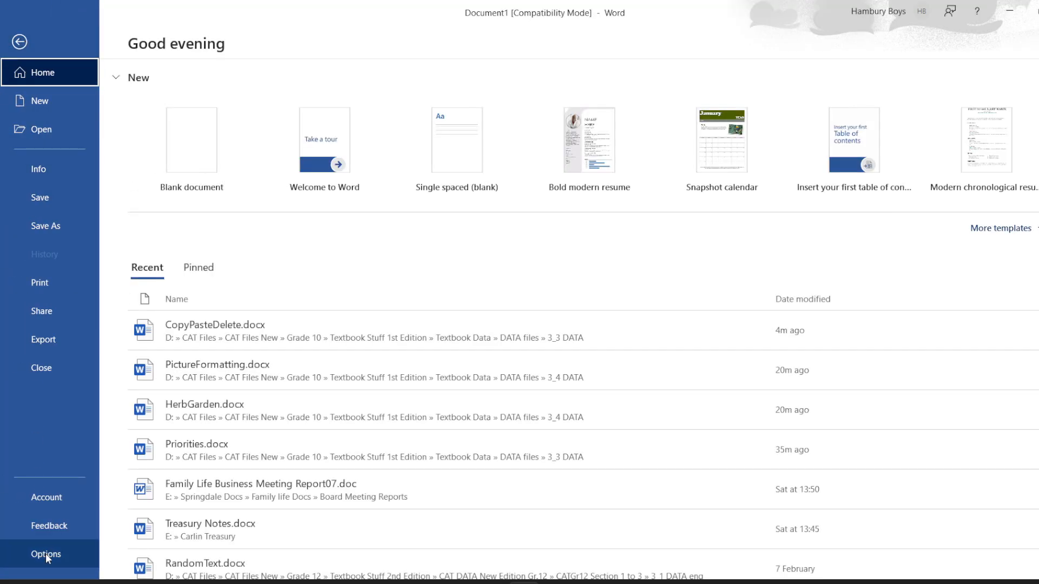
click(45, 554)
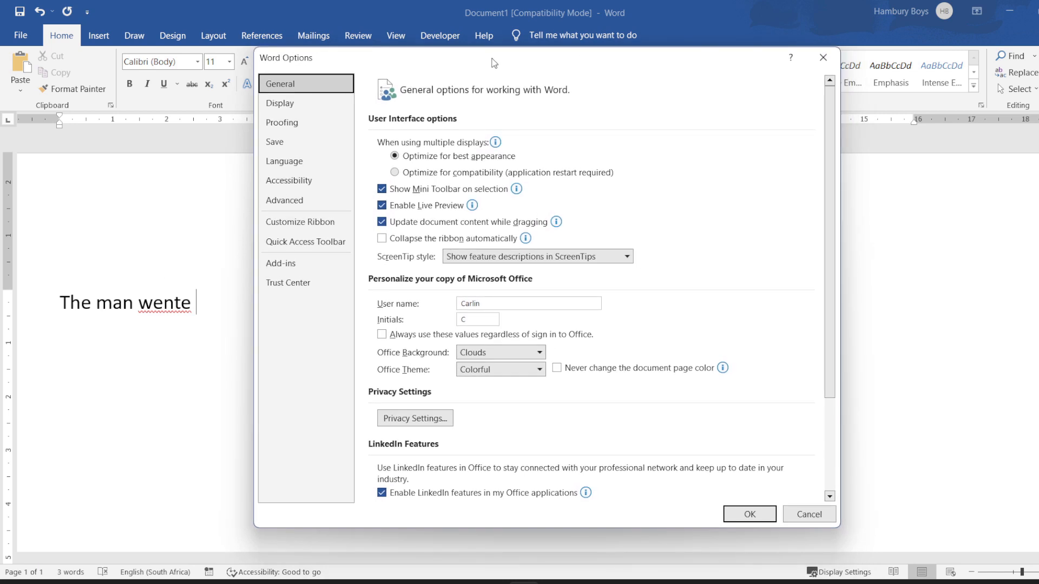
mouse_move(294, 164)
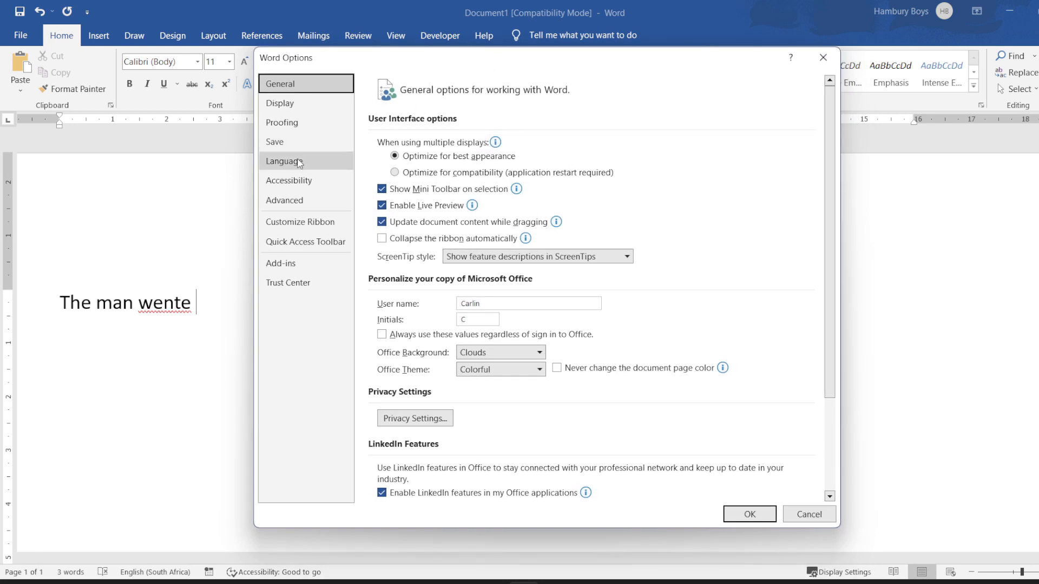
click(282, 123)
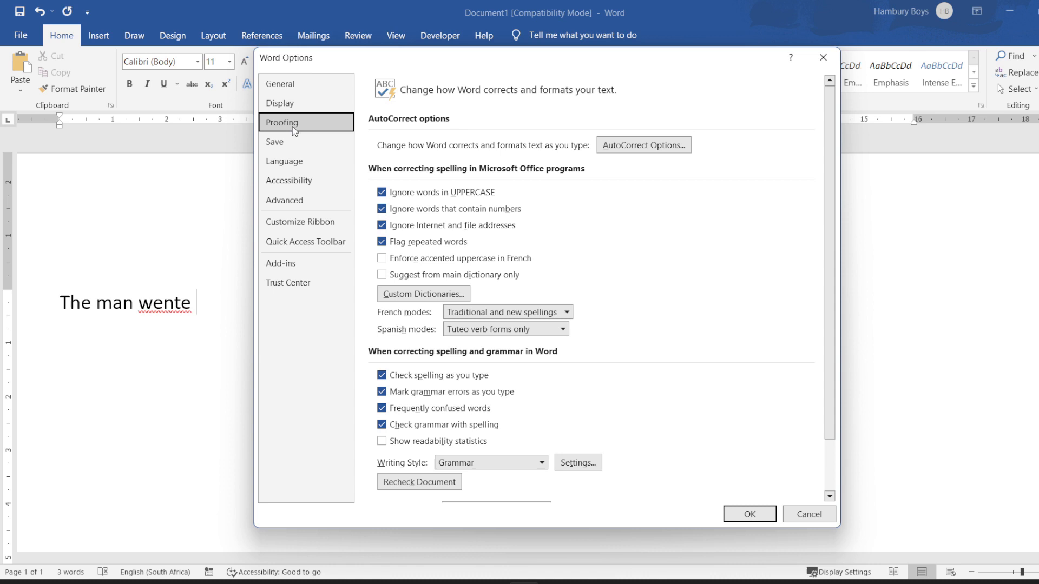
mouse_move(453, 148)
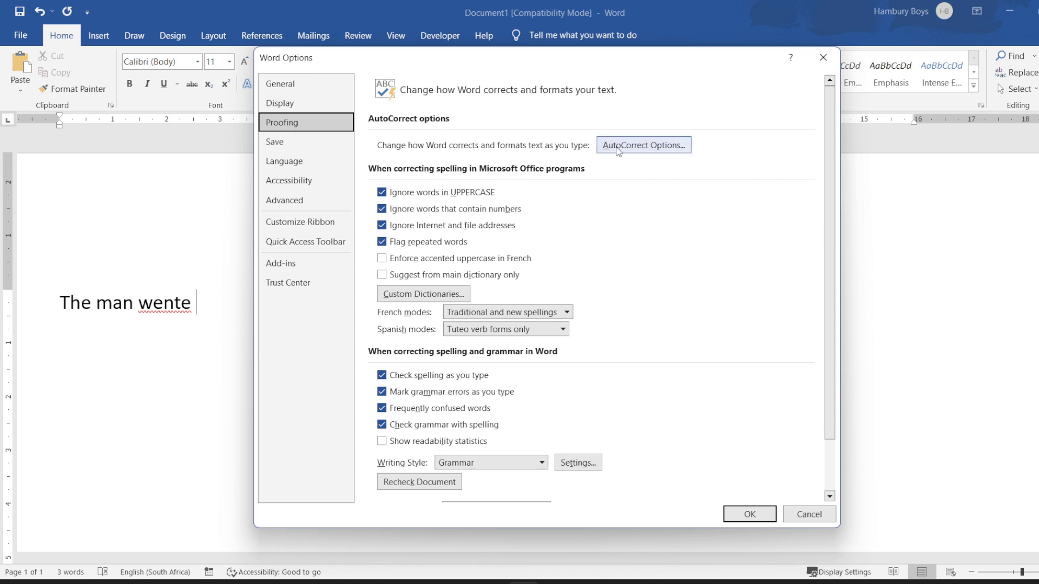
Step: Bring up the AutoCorrect settings from the Proofing page
click(643, 145)
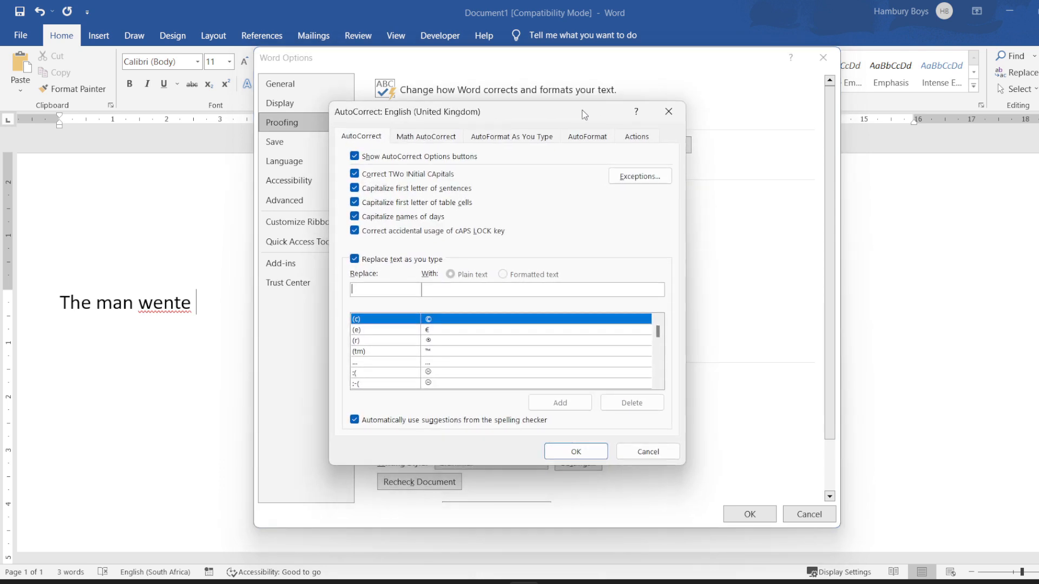
mouse_move(432, 268)
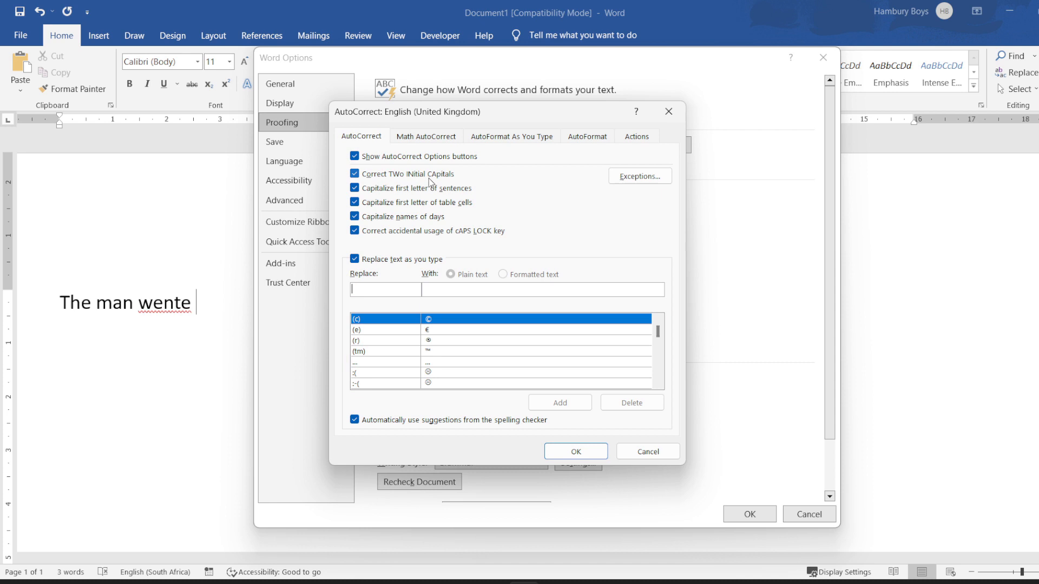
mouse_move(387, 198)
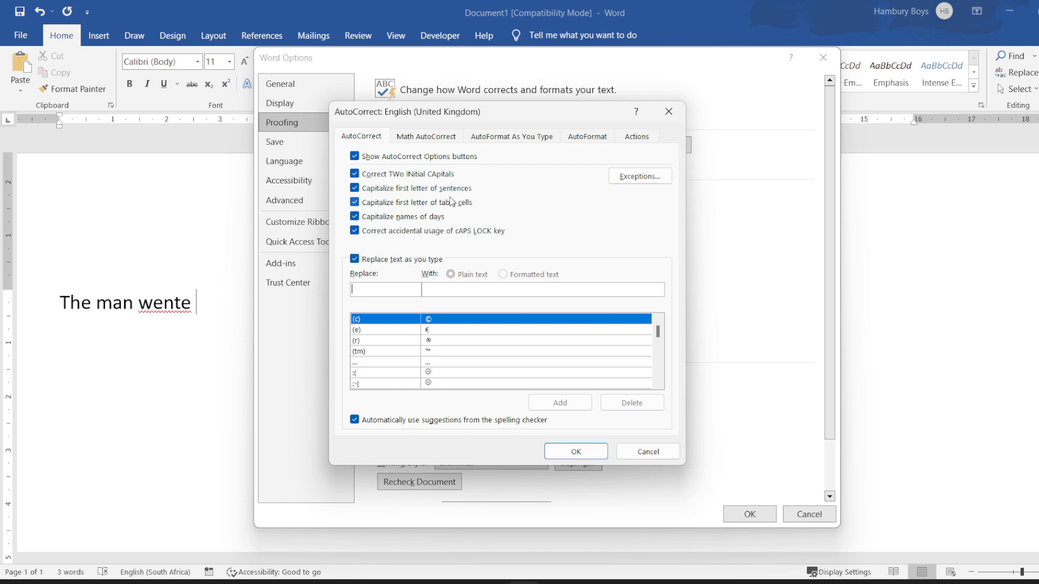
mouse_move(434, 205)
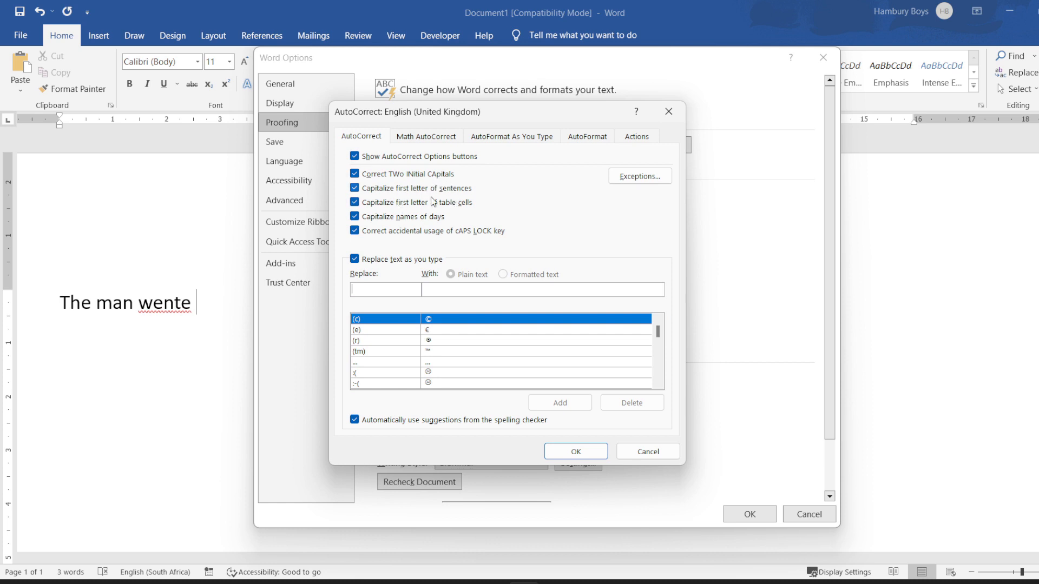
Step: Show the AutoCorrect Exceptions list and focus the 'Don't capitalize after' field
click(639, 175)
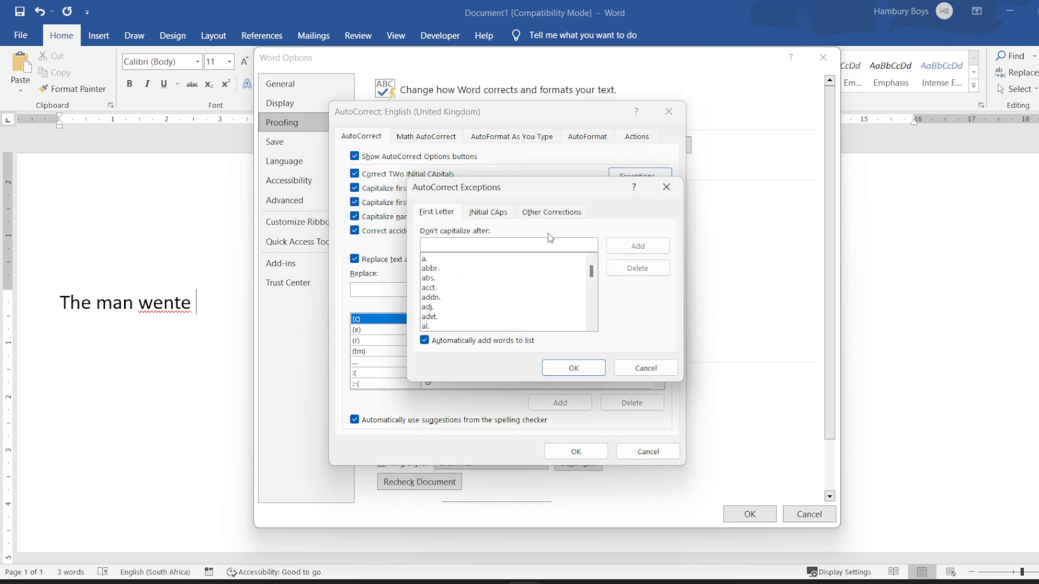
mouse_move(526, 286)
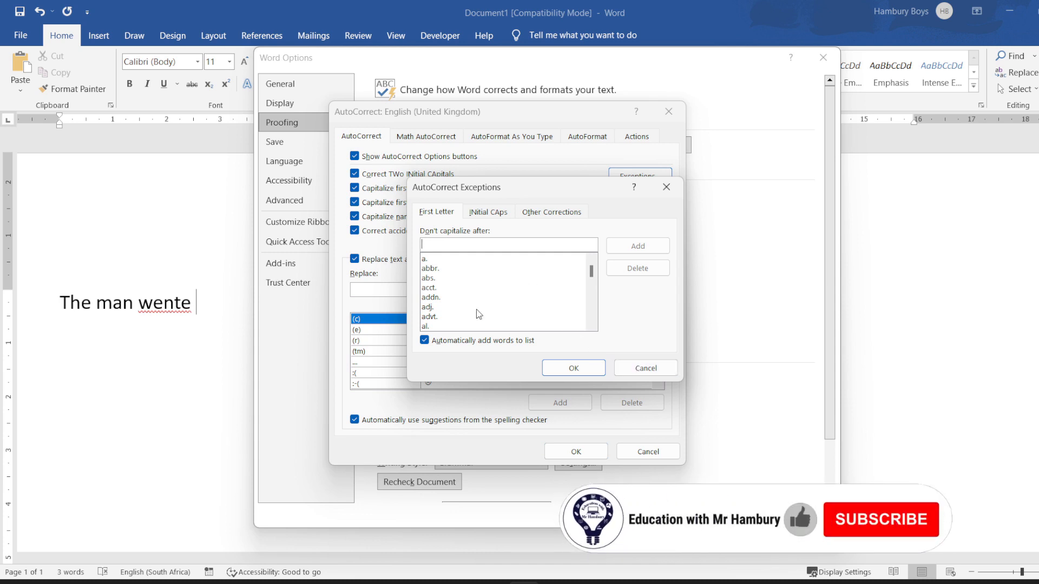
click(881, 519)
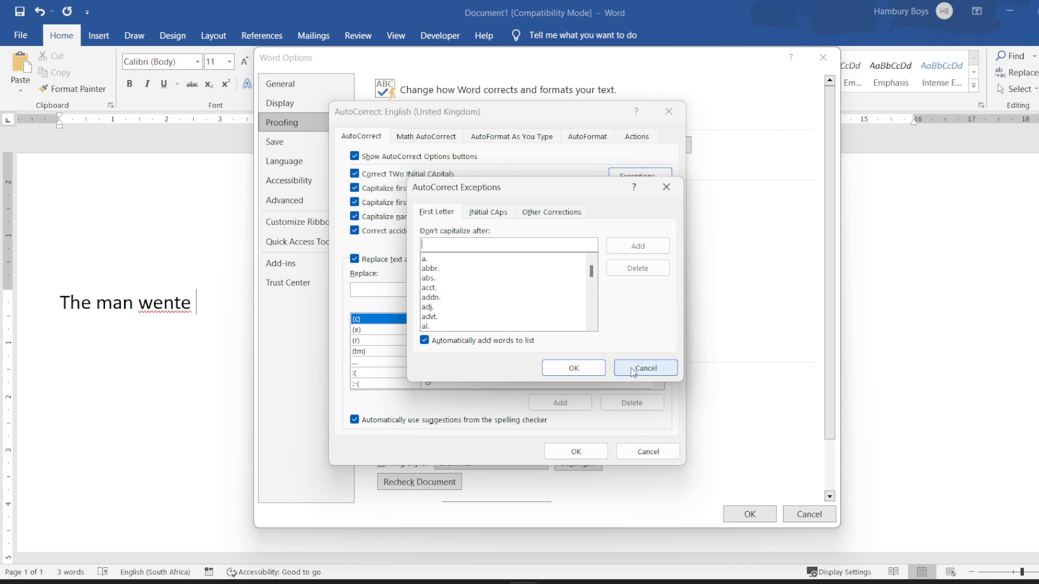
Step: Cancel the exceptions dialog and select the (e) → € entry for editing
click(645, 368)
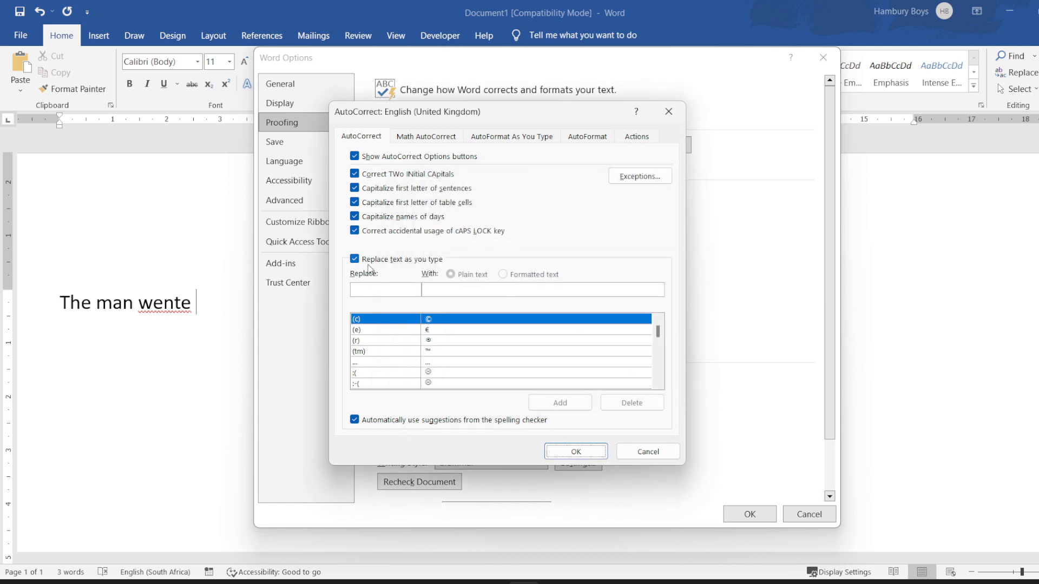
mouse_move(374, 267)
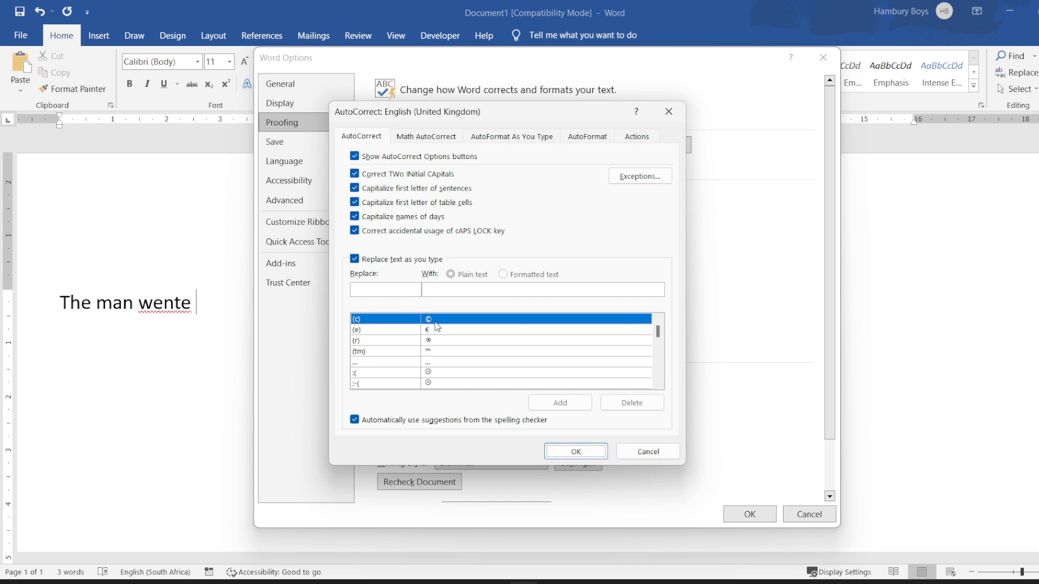
mouse_move(374, 332)
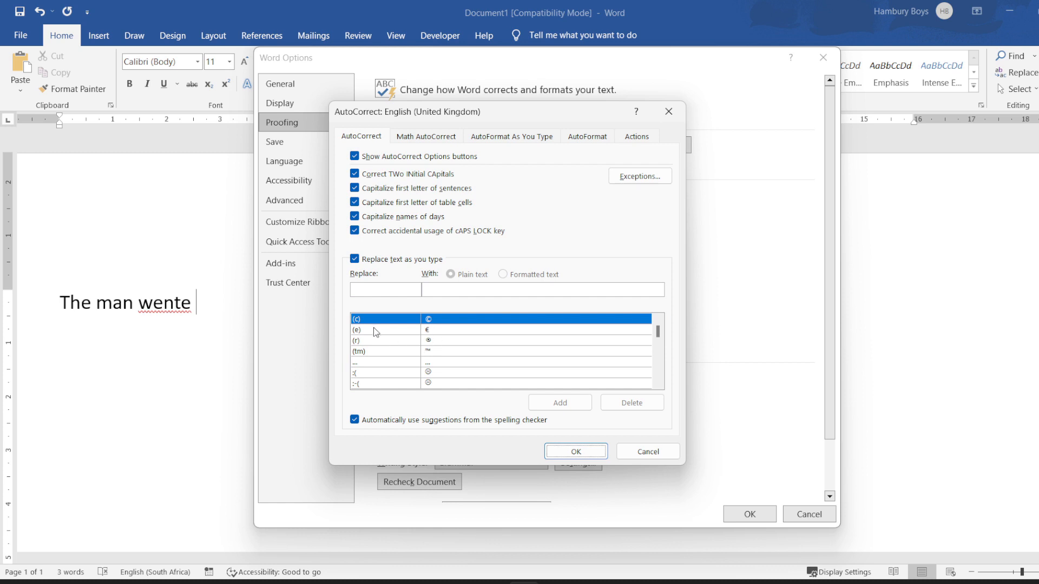
click(374, 329)
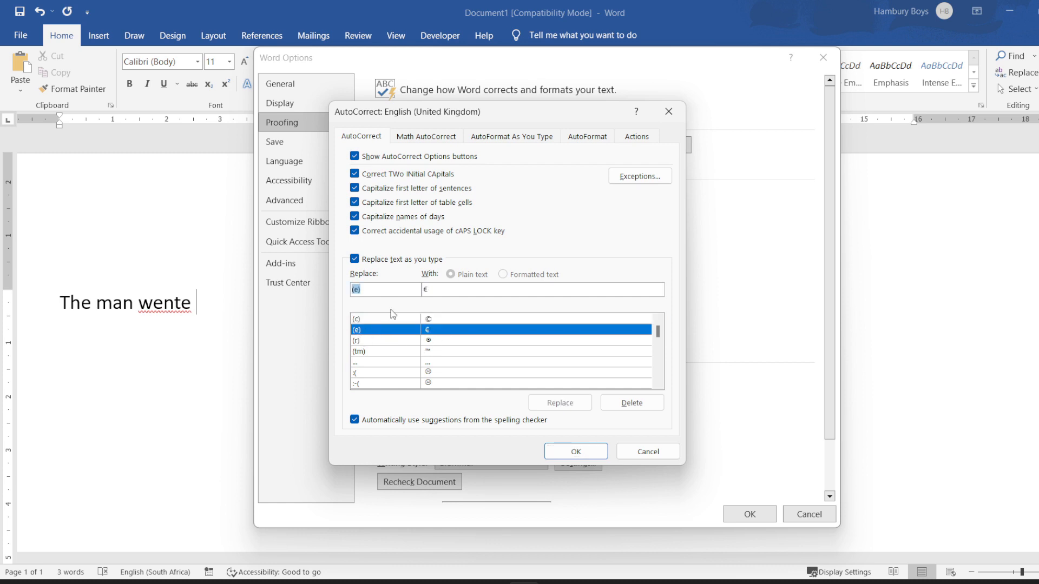
mouse_move(433, 306)
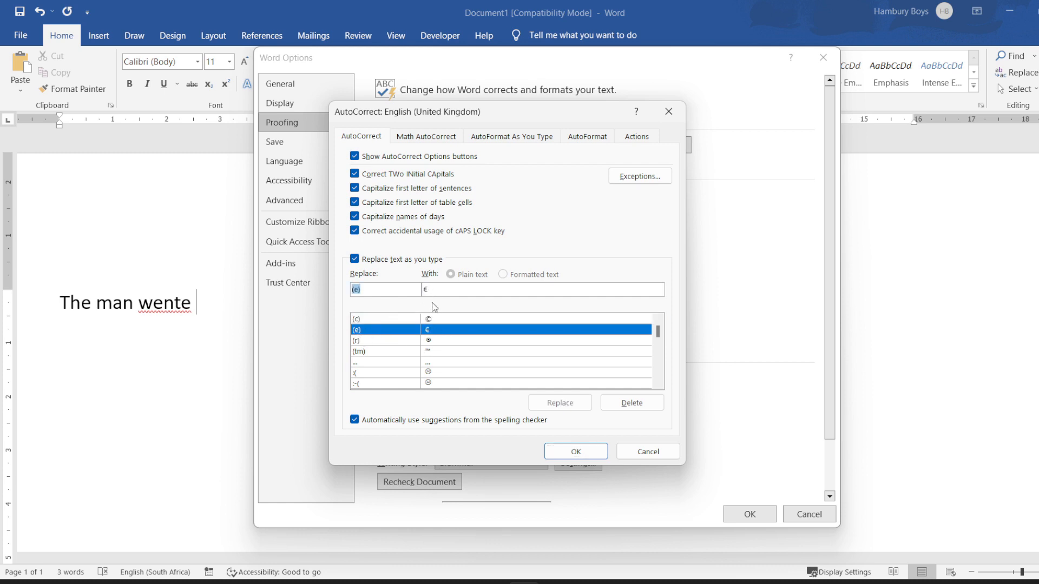
mouse_move(431, 293)
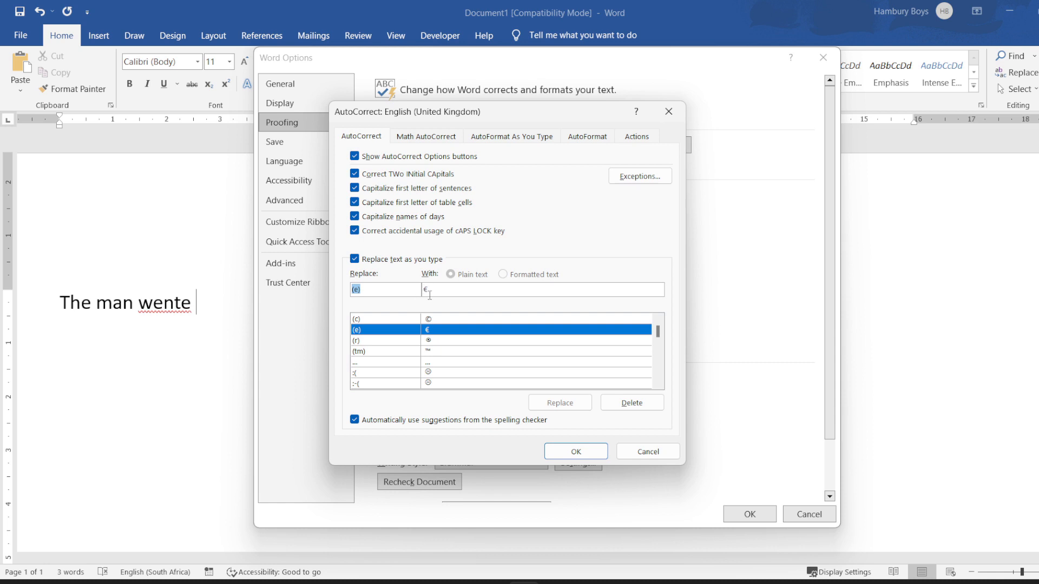
mouse_move(539, 416)
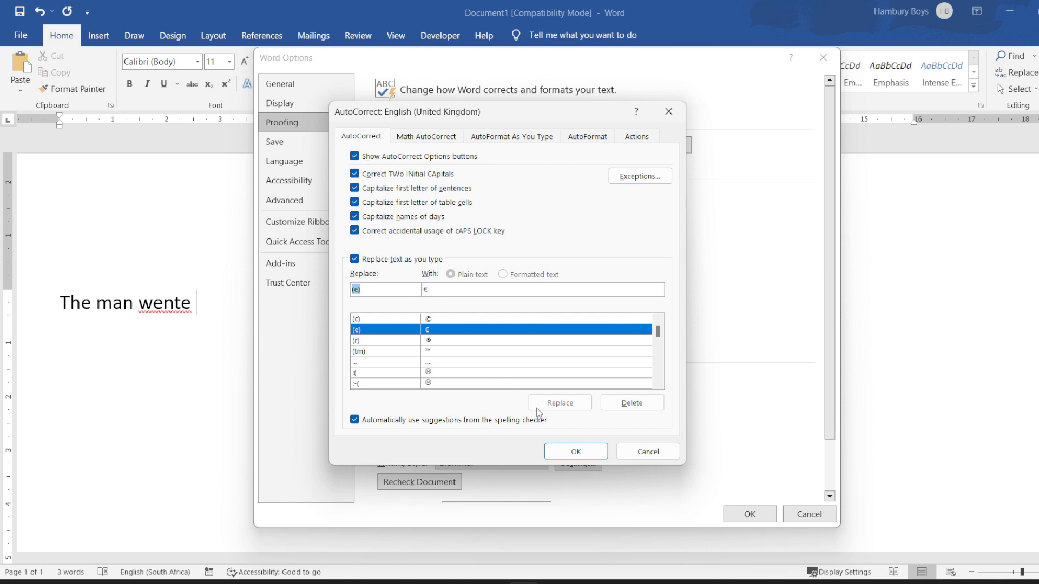